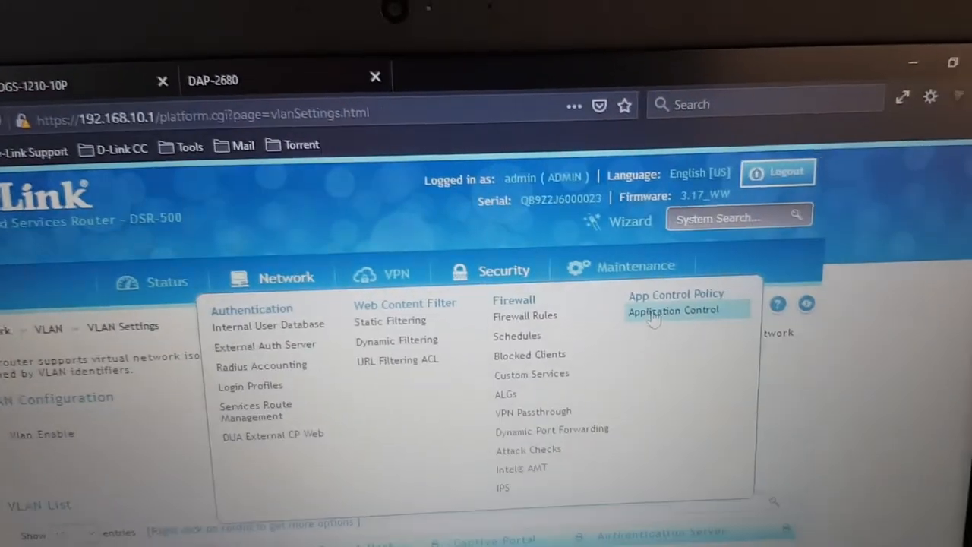
Open Application Control and list its network profiles, showing VLAN30LimitStaff.
{"action": "left_click", "coordinate": [675, 310]}
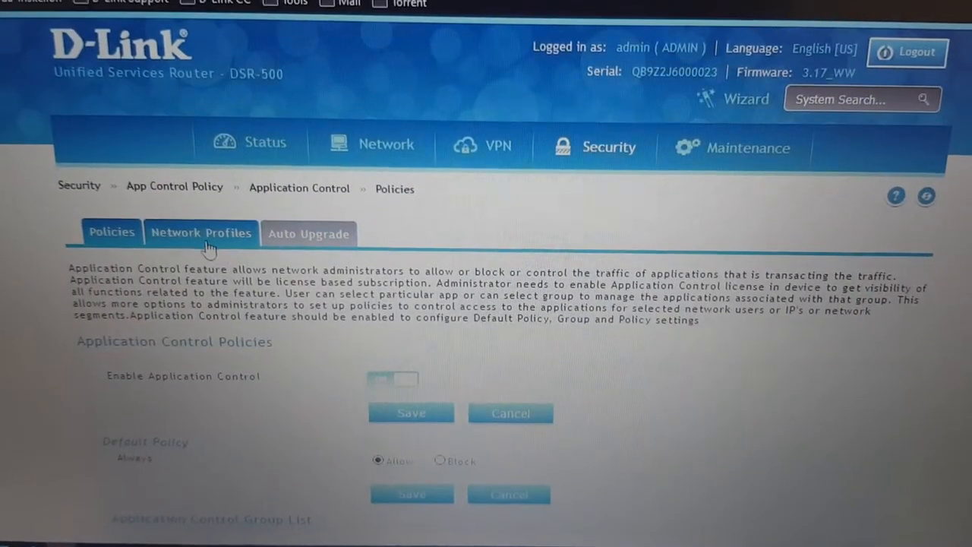
{"action": "left_click", "coordinate": [201, 232]}
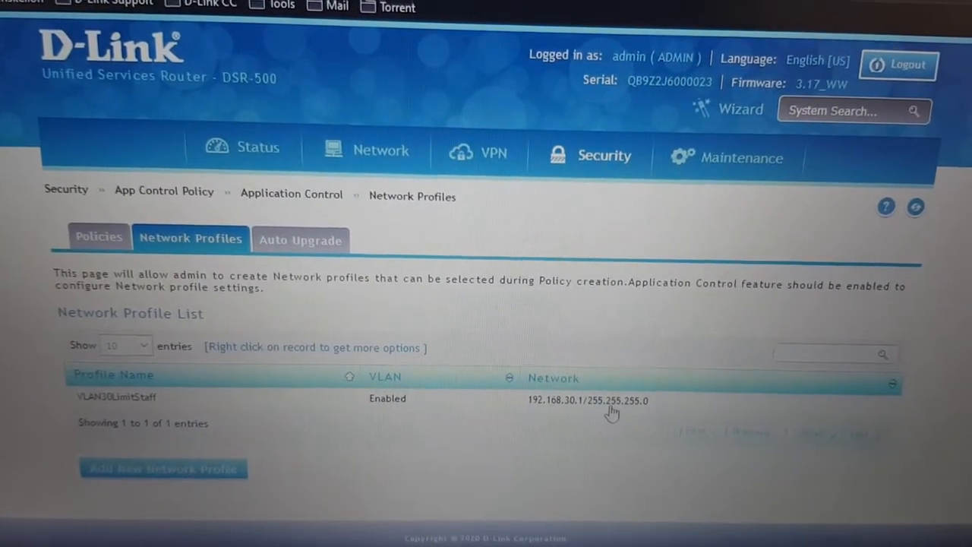
{"action": "mouse_move", "coordinate": [421, 413]}
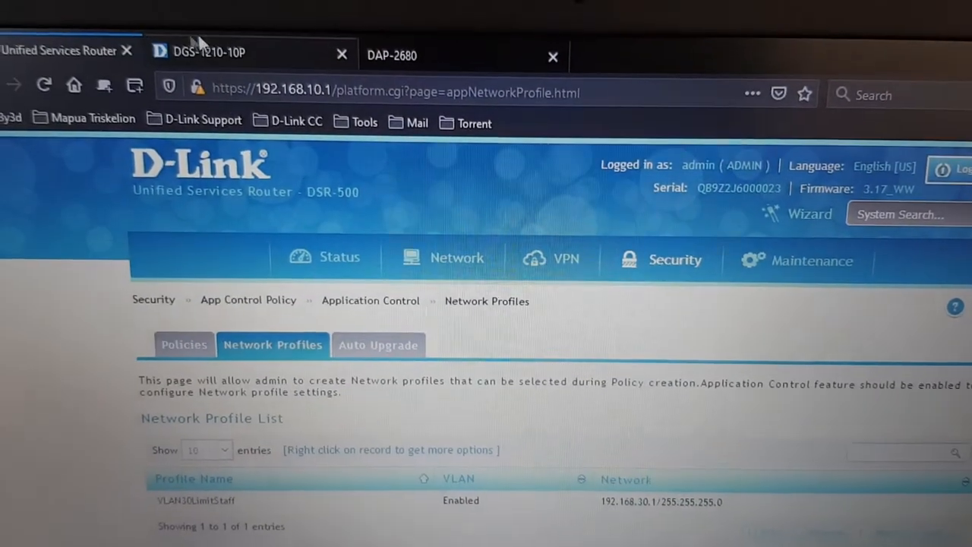
Review the DGS-1210 switch's 802.1Q VLANs, then the DAP-2680's Multi-SSID settings.
{"action": "left_click", "coordinate": [213, 51]}
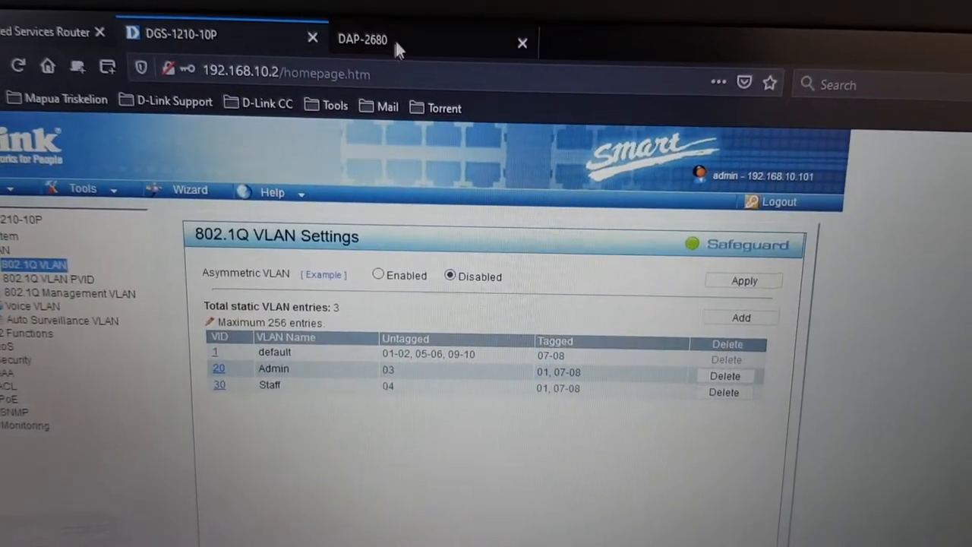
{"action": "left_click", "coordinate": [361, 40]}
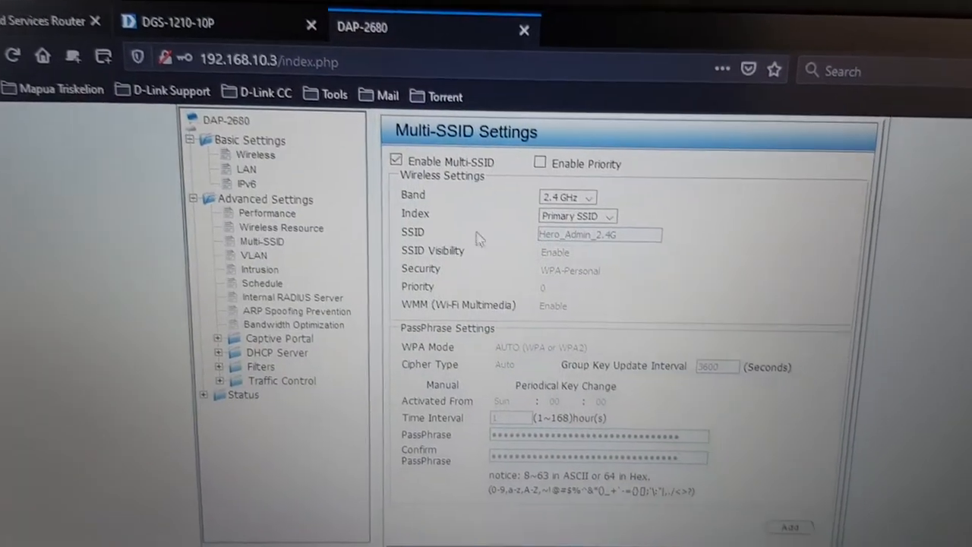
{"action": "scroll", "scroll_direction": "down", "scroll_amount": 3}
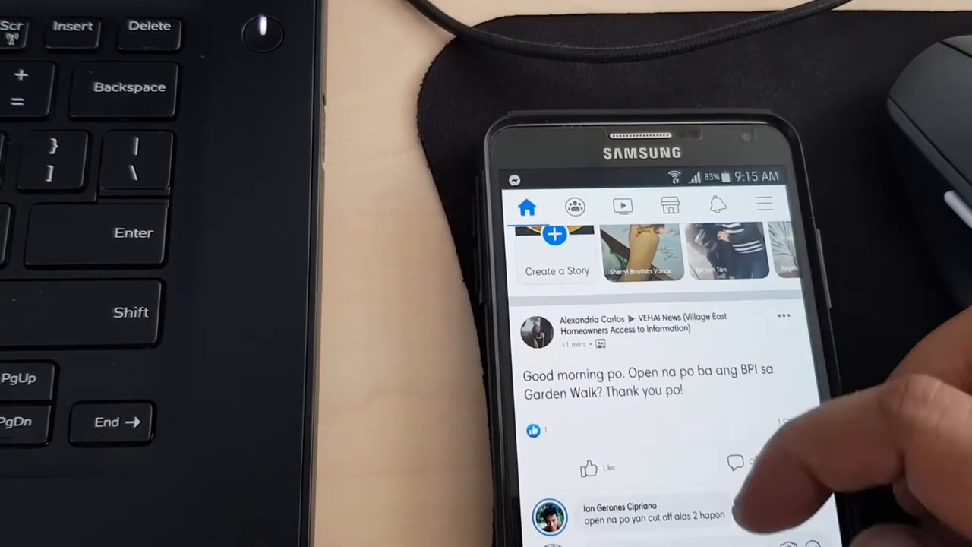
Scroll the Facebook feed and the Netflix home screen to confirm both load.
{"action": "scroll", "scroll_direction": "down", "scroll_amount": 3}
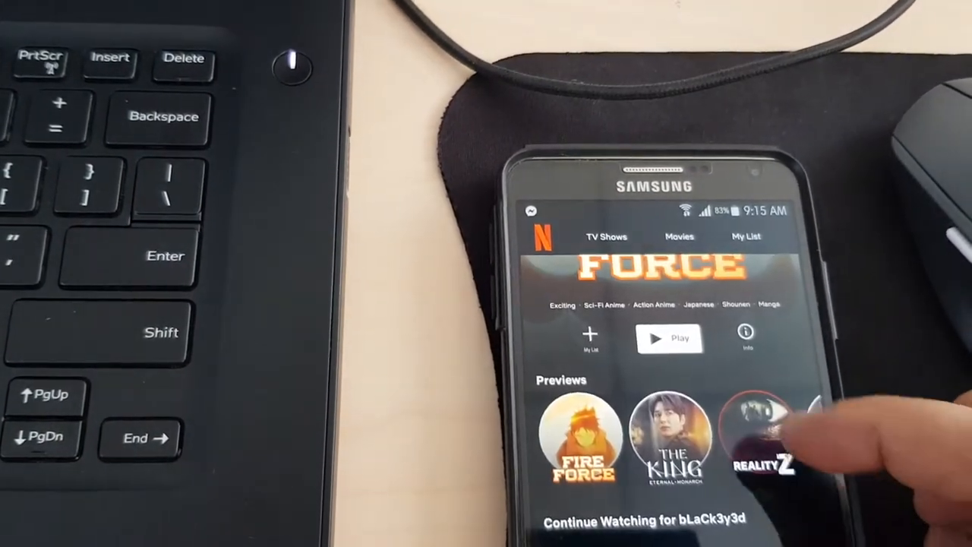
{"action": "scroll", "scroll_direction": "down", "scroll_amount": 3}
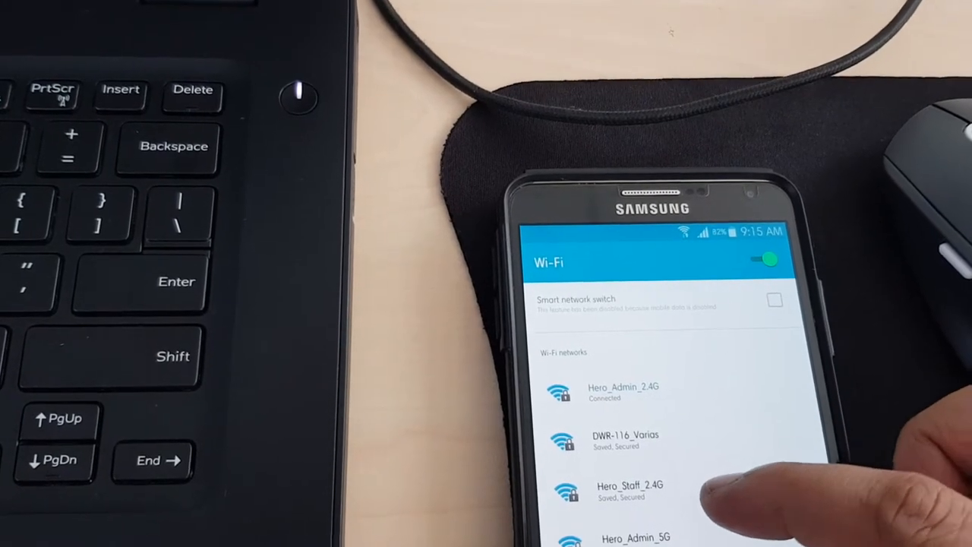
Switch the phone's Wi-Fi from Hero_Admin_2.4G to Hero_Staff_2.4G.
{"action": "left_click", "coordinate": [637, 488]}
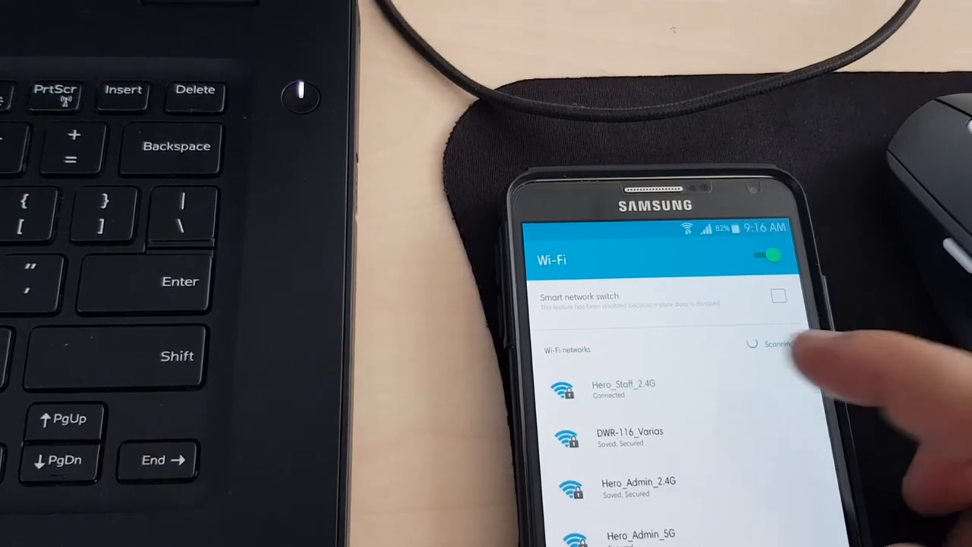
{"action": "left_click", "coordinate": [622, 388]}
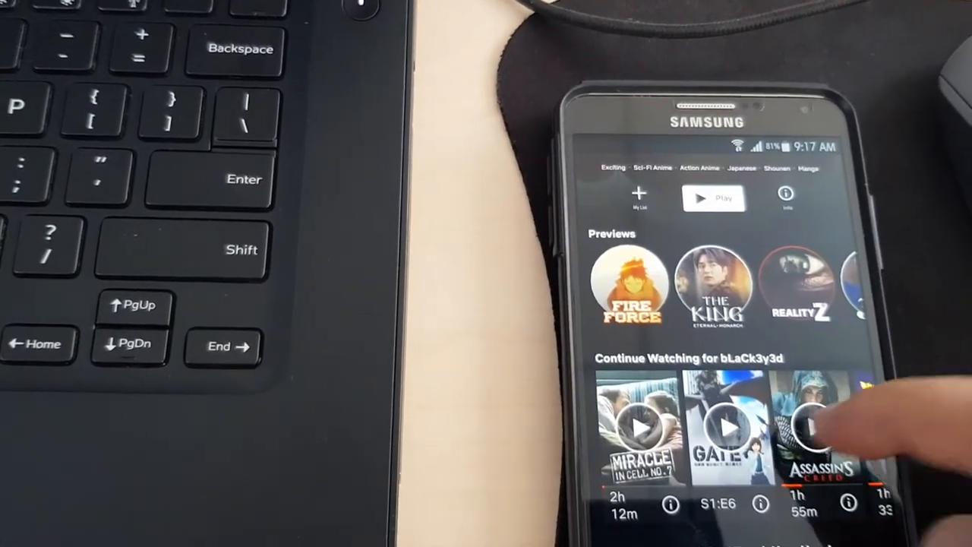
Start Assassin's Creed from Netflix's Continue Watching row.
{"action": "left_click", "coordinate": [828, 433]}
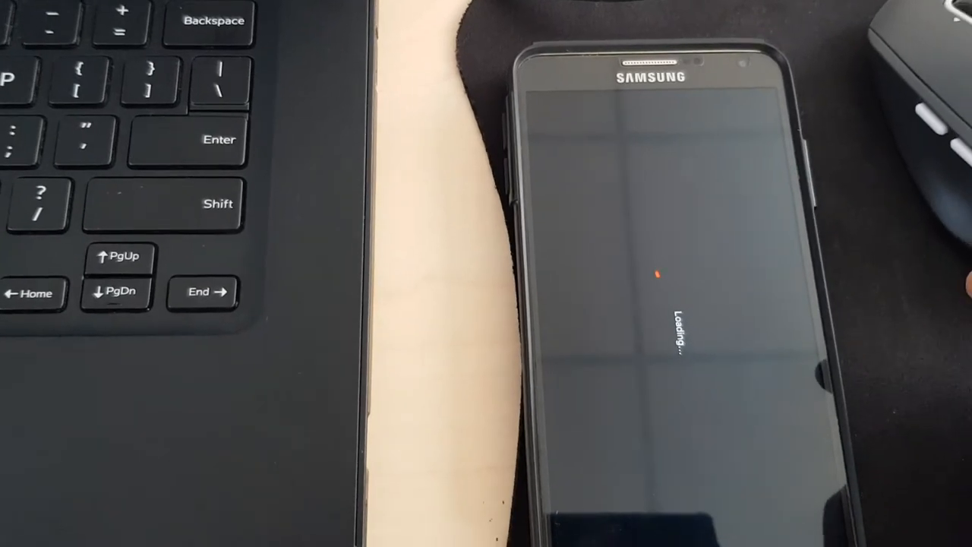